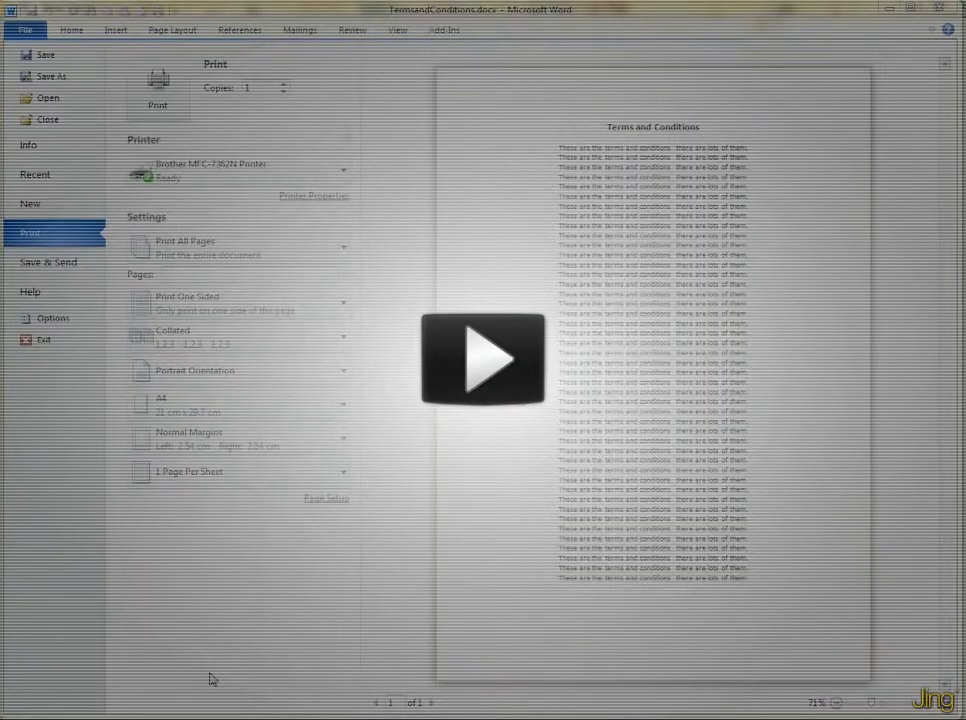
Launch Snipping Tool from Start > All Programs > Accessories.
left_click(482, 360)
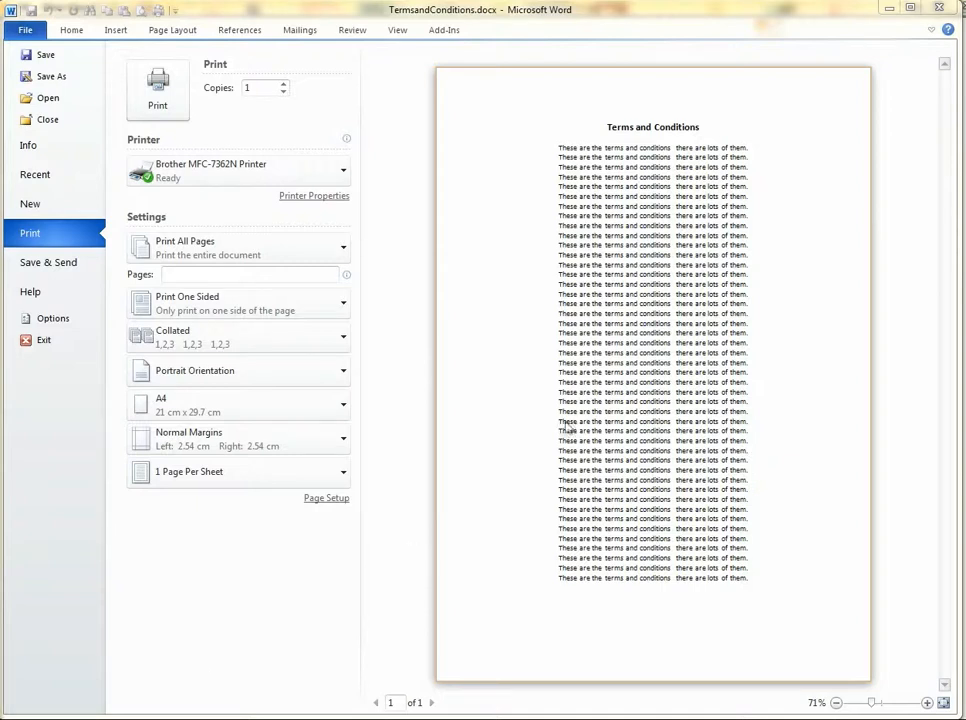
mouse_move(560, 620)
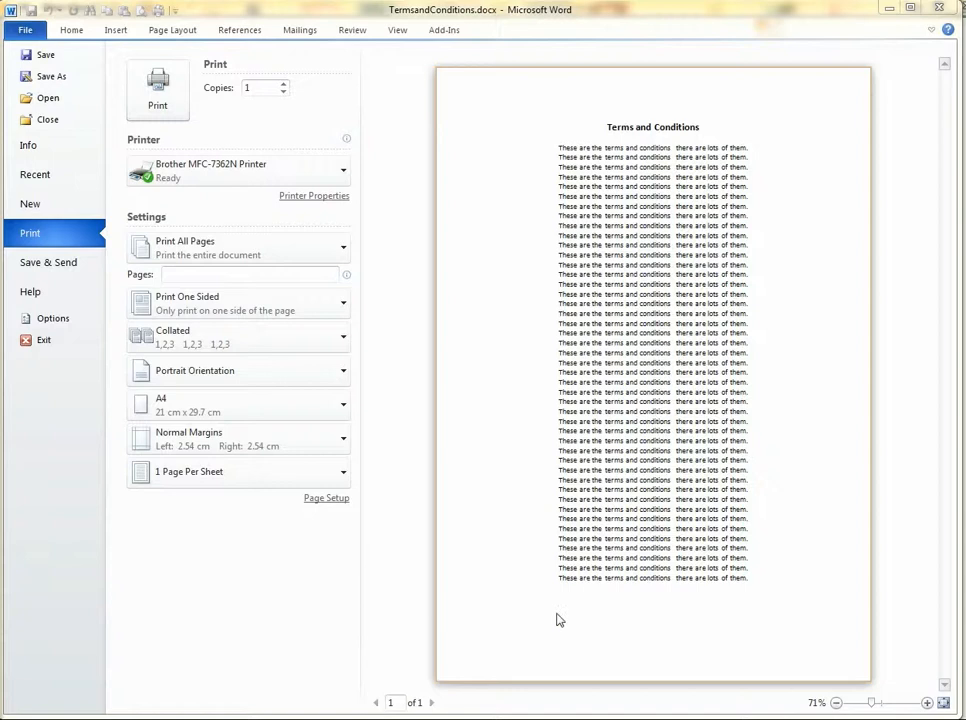
mouse_move(752, 140)
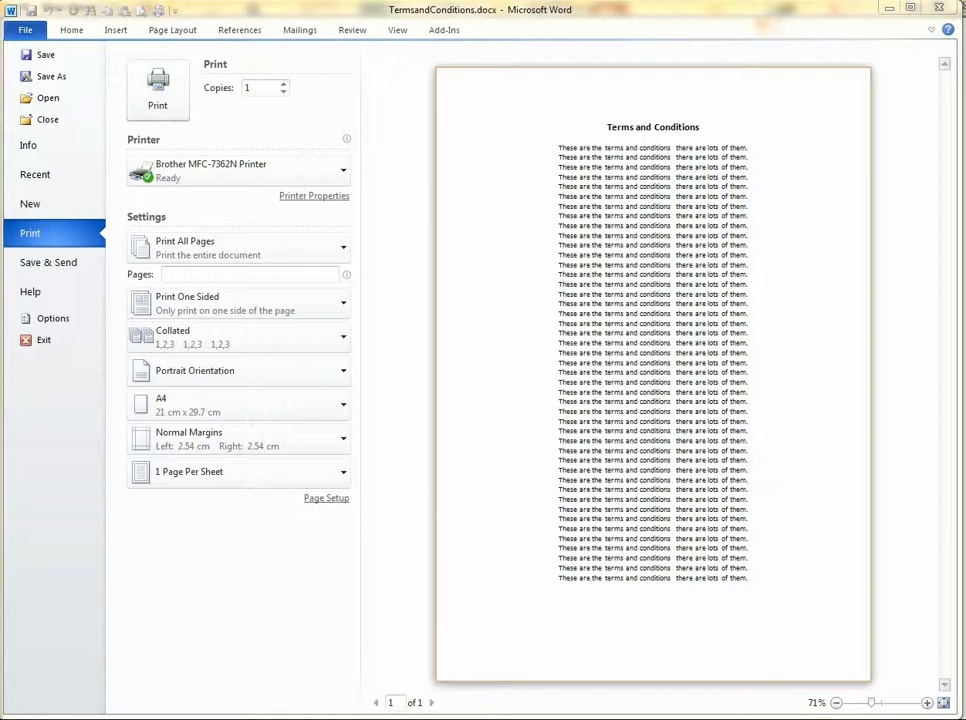
left_click(10, 712)
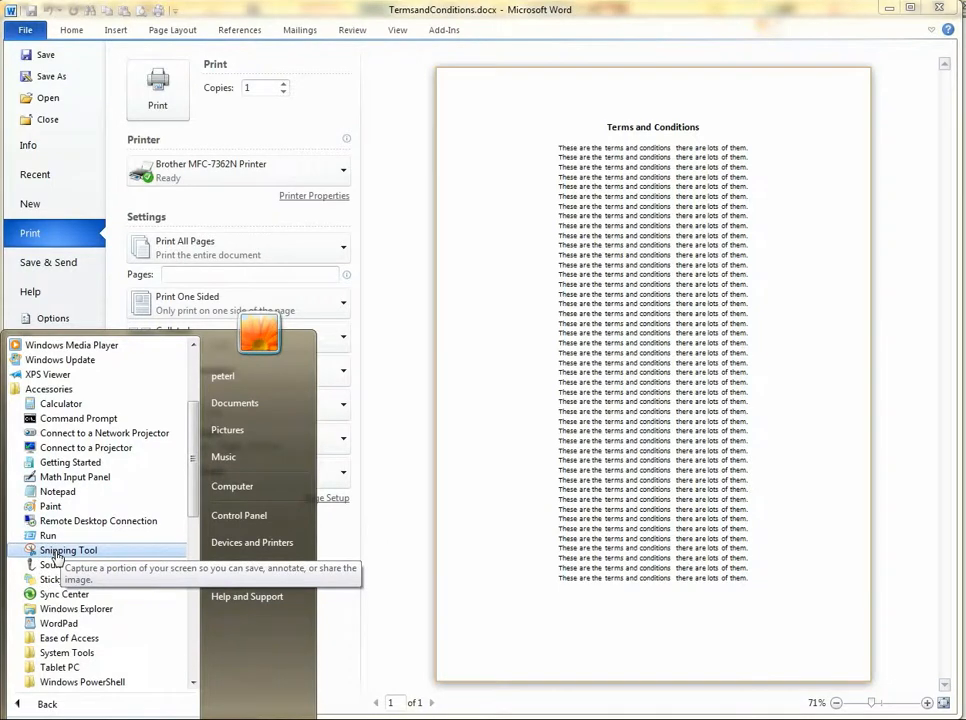
left_click(68, 550)
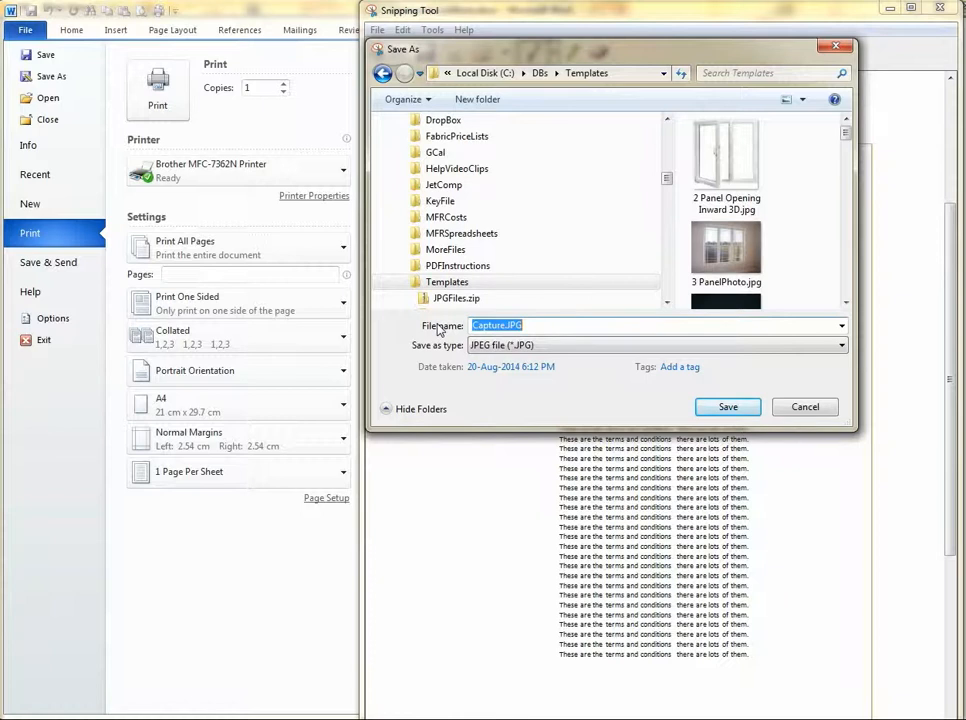
Save the capture as TermsAndConditions.JPG in C:\DBS\Templates, replacing the existing file.
type("TermsAndConditions")
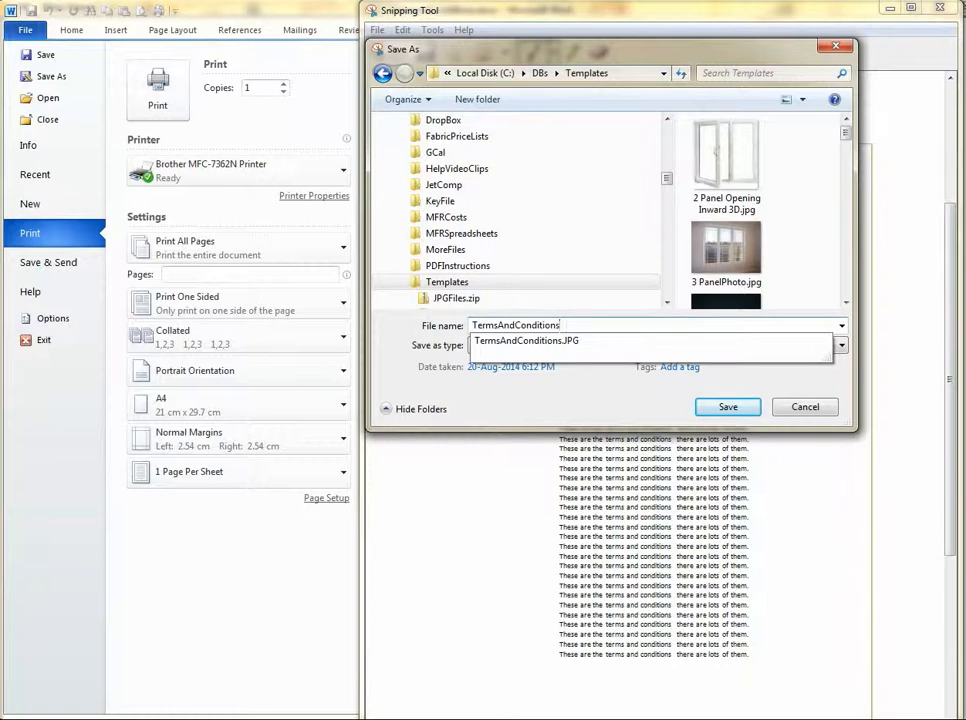
left_click(650, 340)
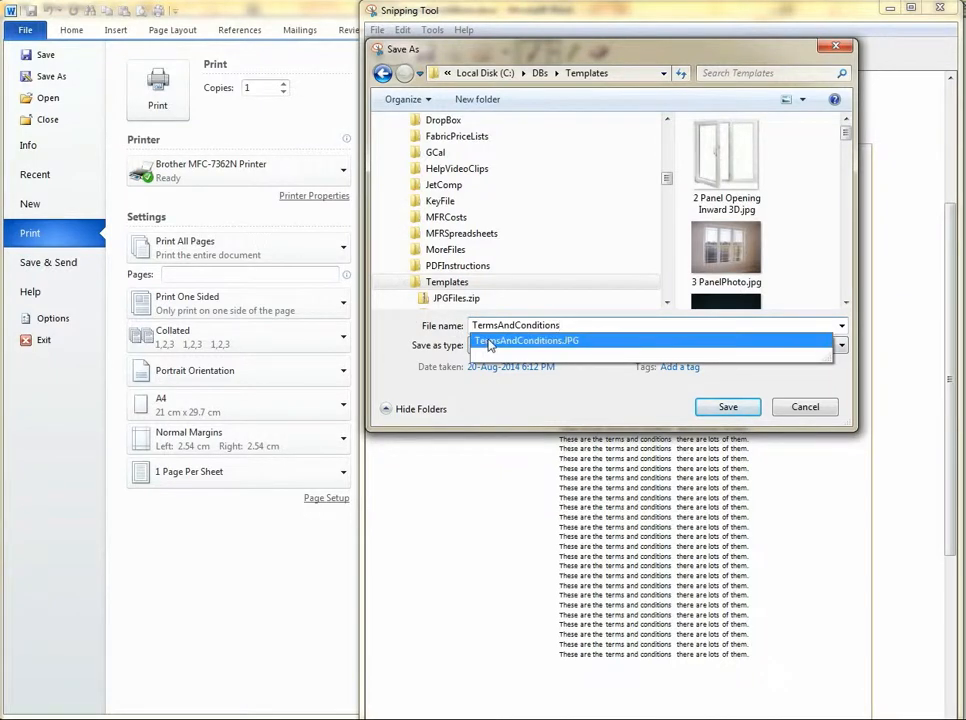
left_click(728, 406)
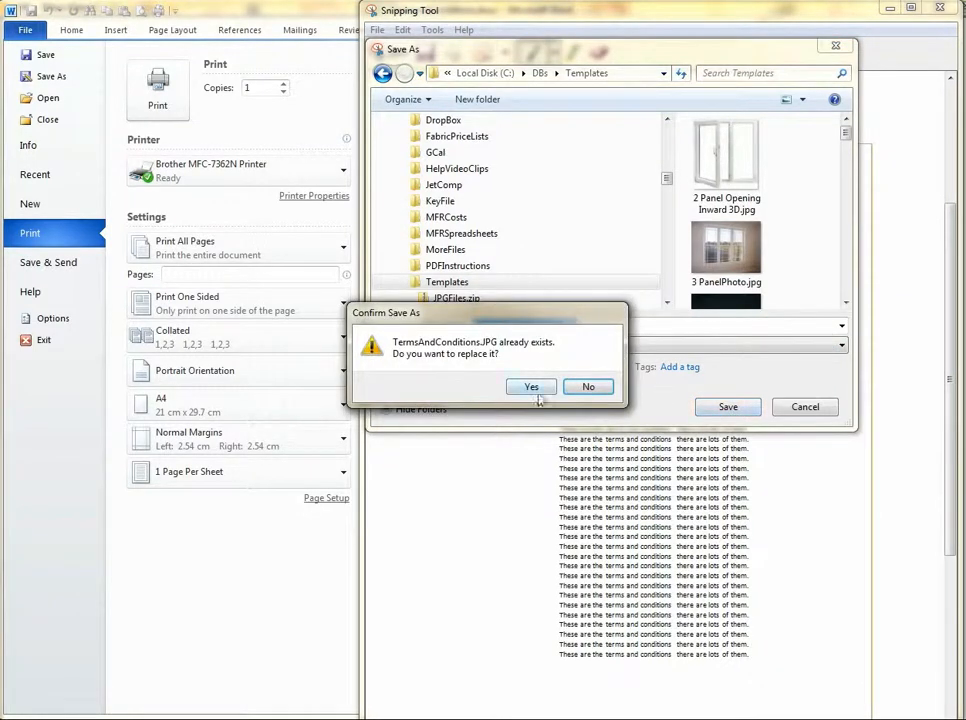
left_click(532, 388)
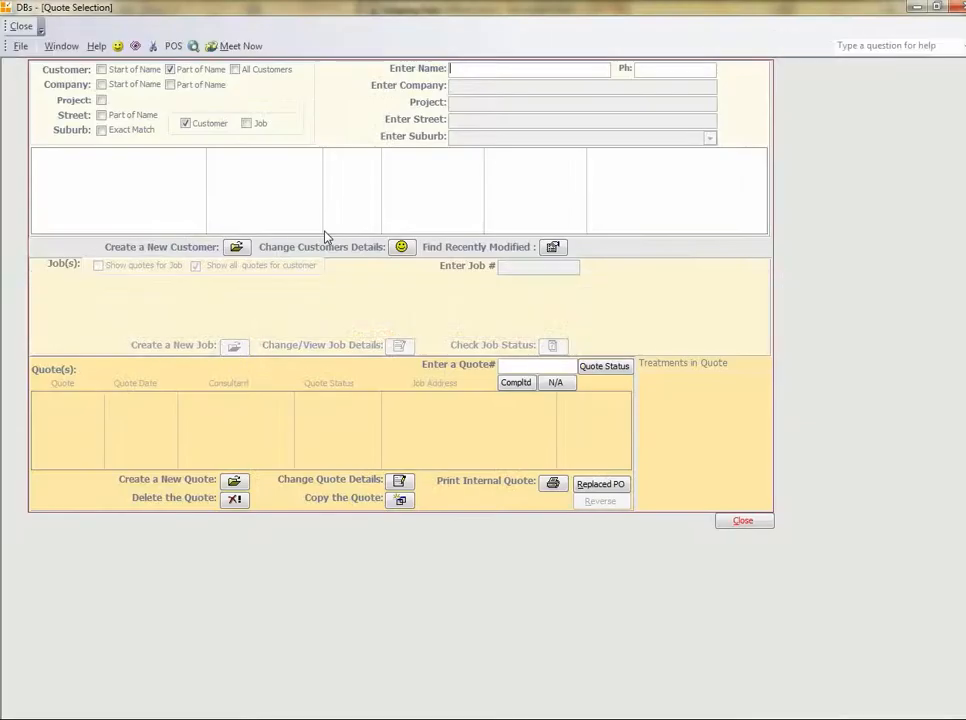
Search the customer name in Quote Selection and open quote 1002060 for printing.
type("Intz")
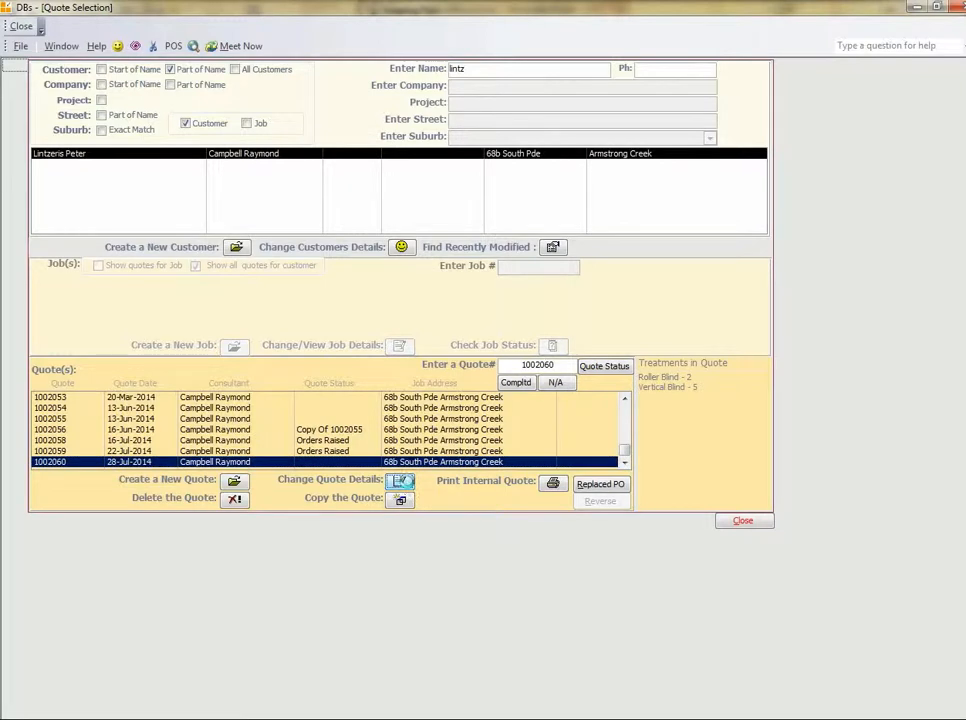
left_click(400, 480)
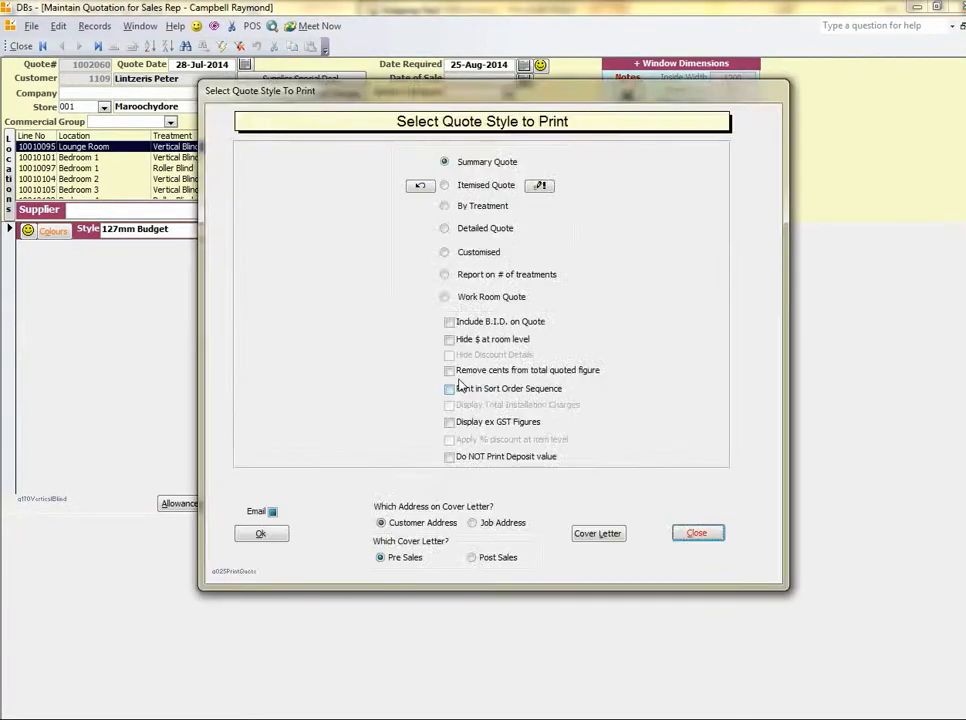
Choose the Itemised Quote style and generate the preview of quote 1002060.
left_click(444, 184)
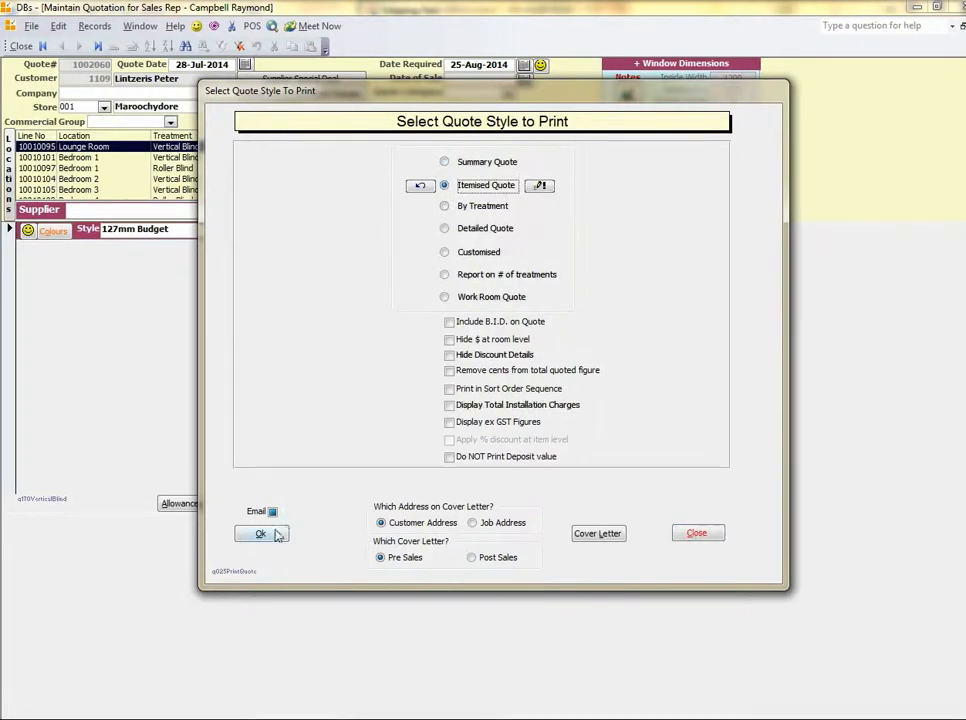
left_click(696, 532)
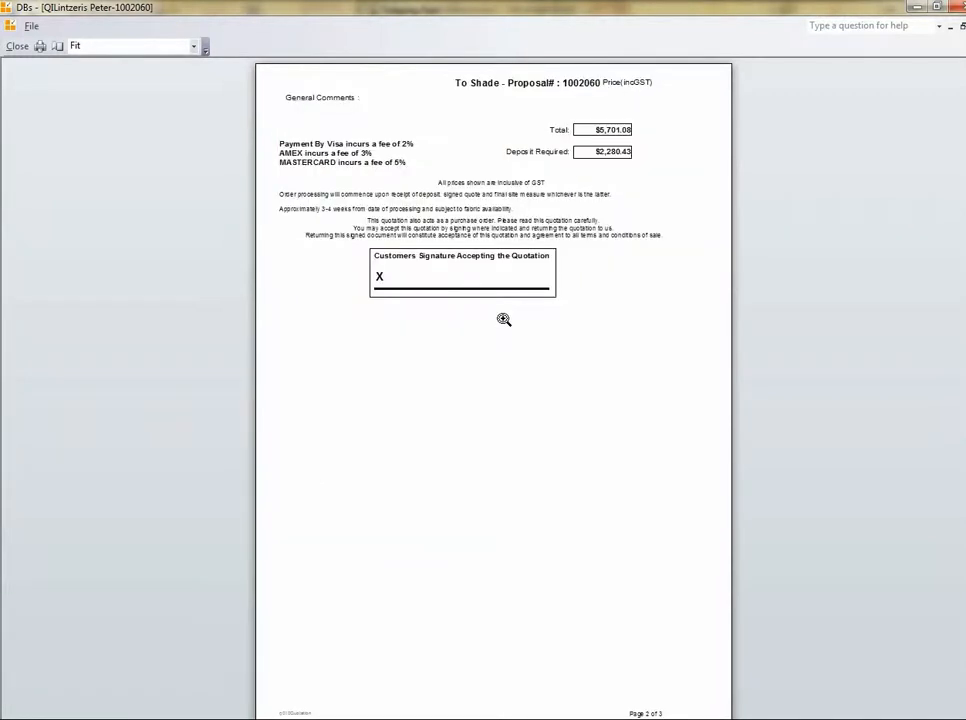
Send the quote preview to a Mail Recipient as a PDF attachment.
scroll("down", 3)
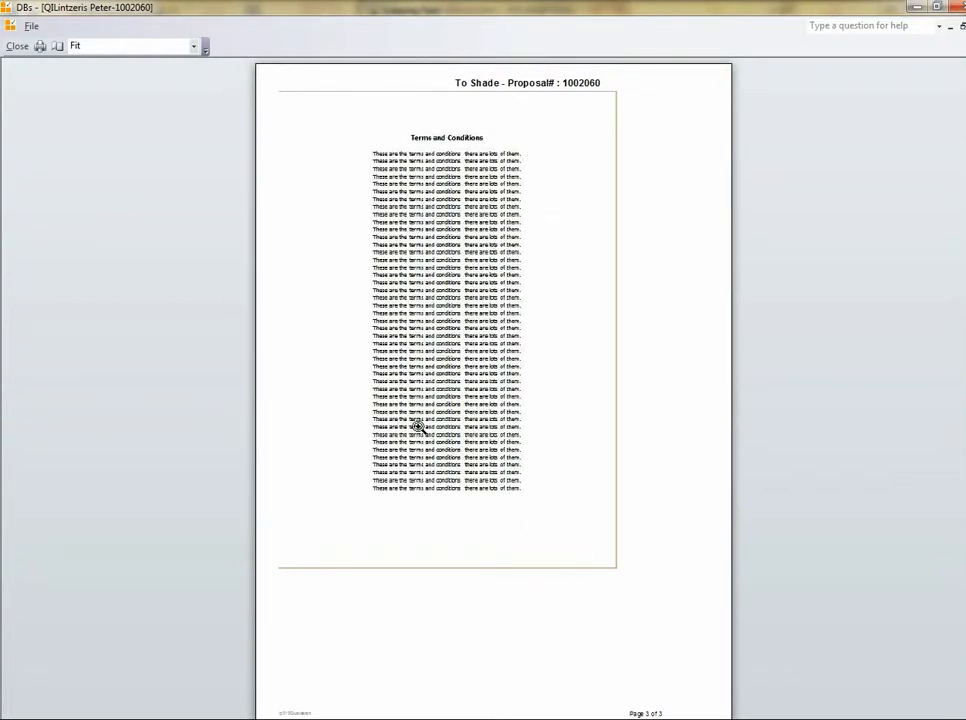
right_click(418, 428)
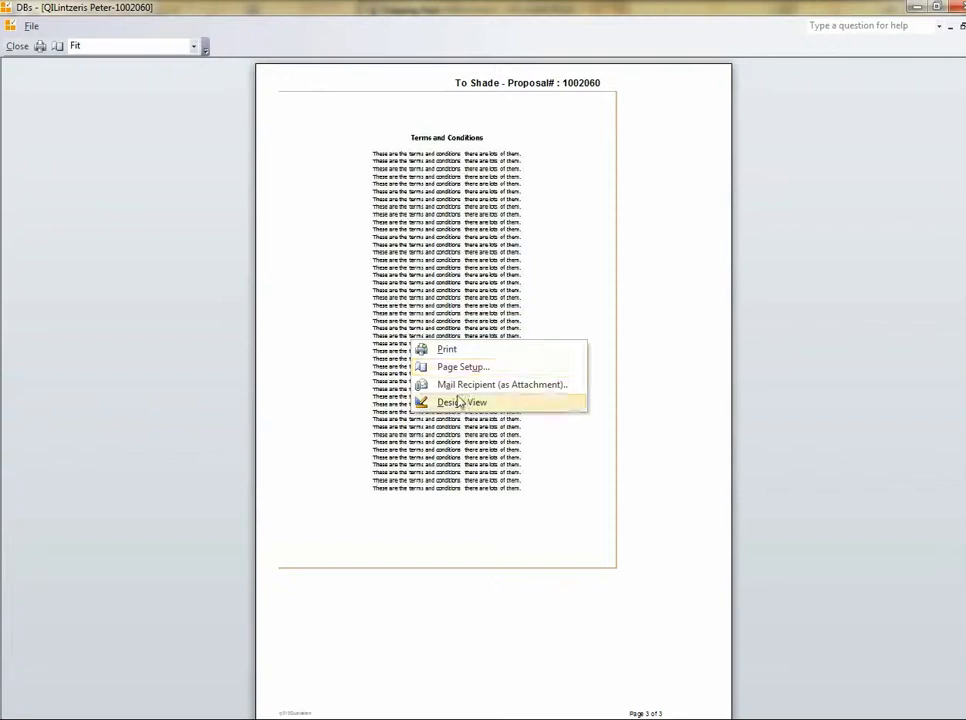
left_click(502, 384)
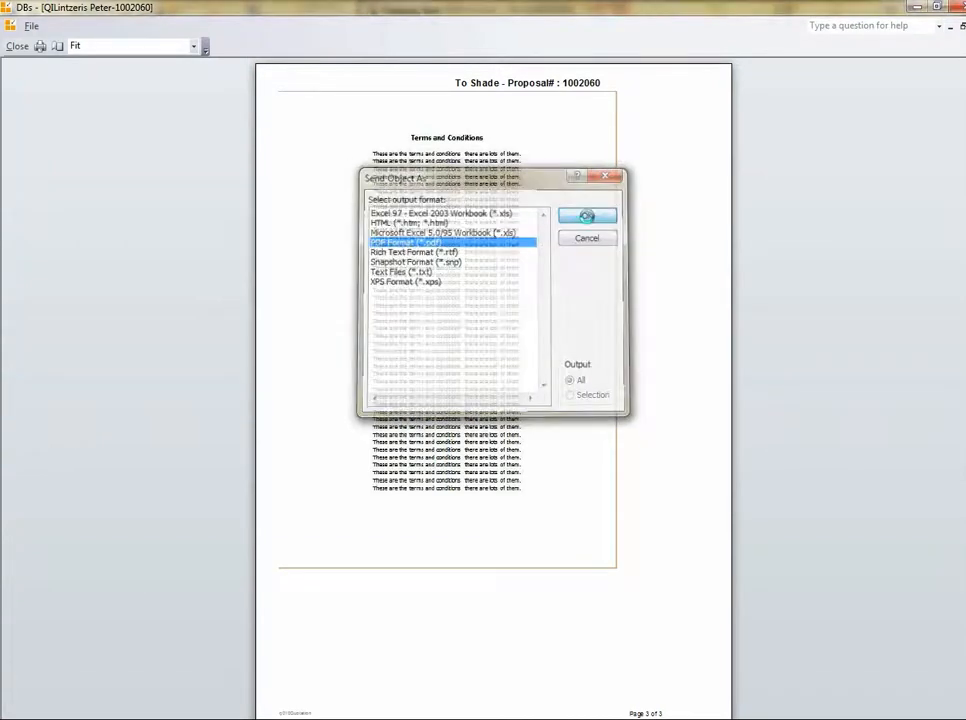
left_click(586, 216)
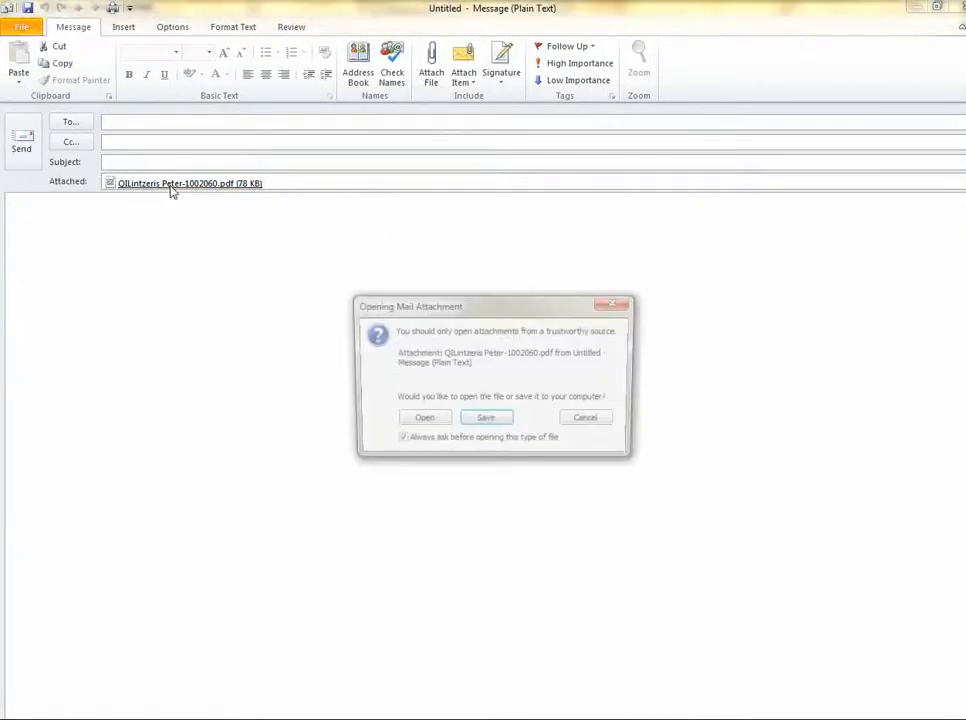
Open the attached PDF in Foxit Reader and scroll to the Terms and Conditions page.
left_click(424, 418)
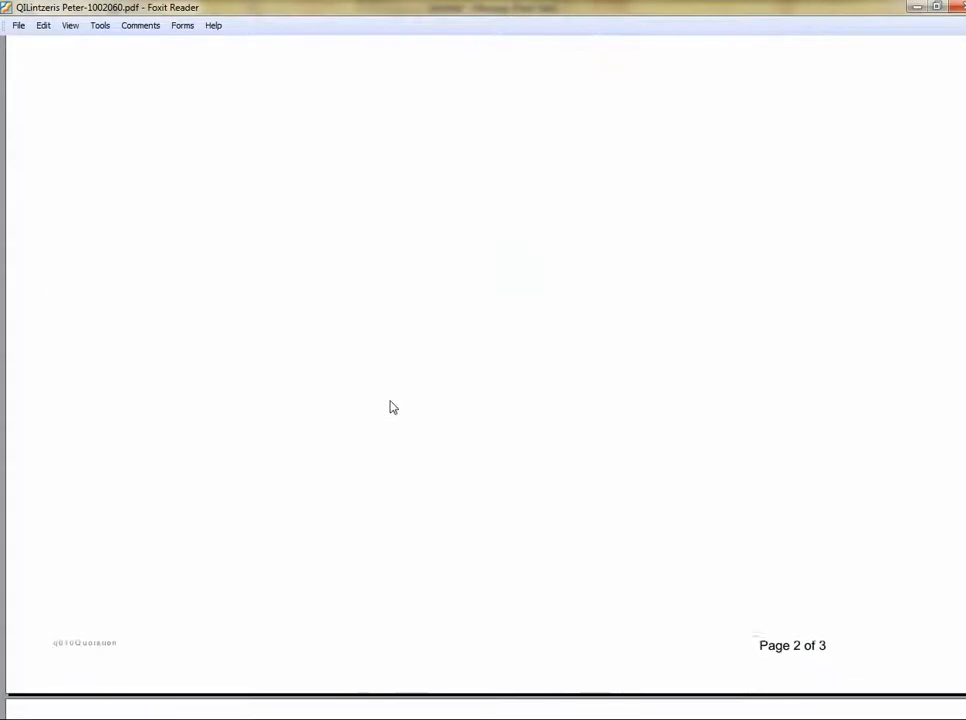
scroll("down", 3)
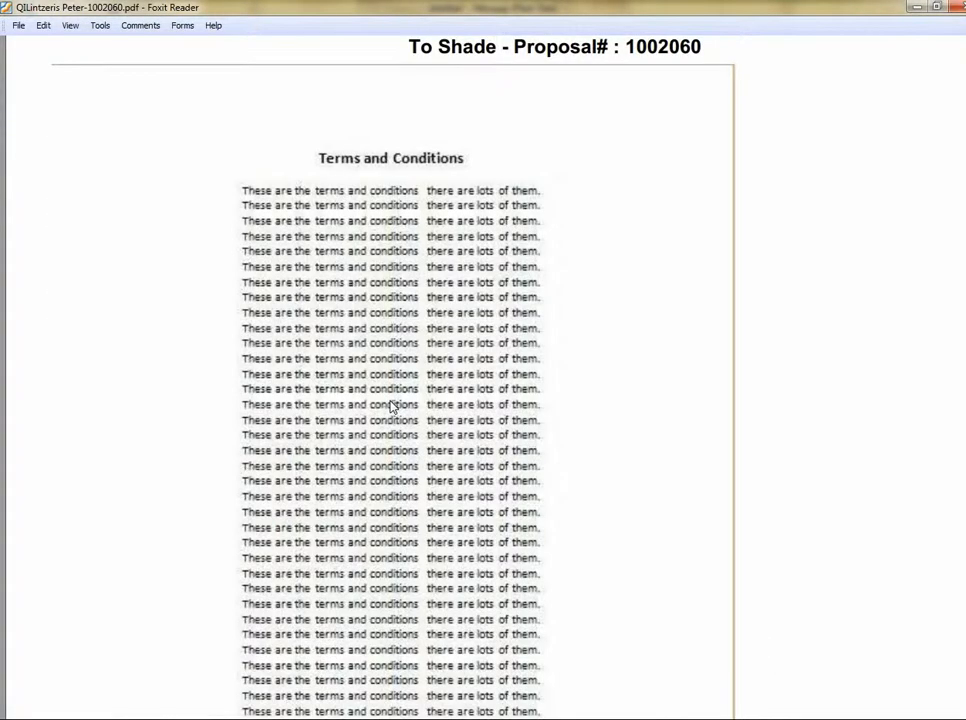
scroll("down", 3)
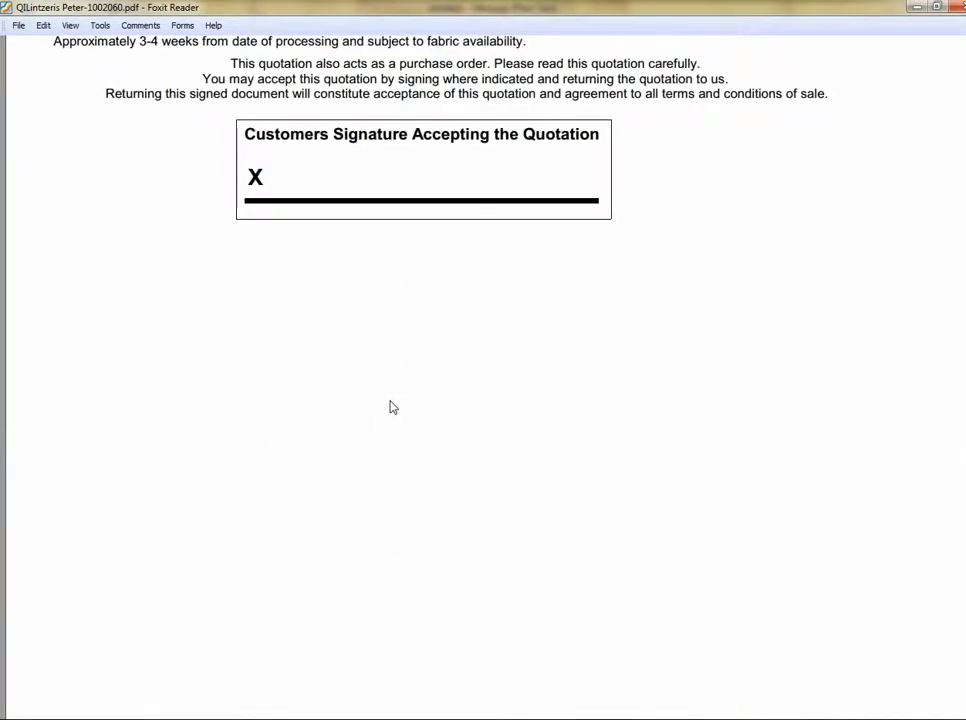
scroll("down", 3)
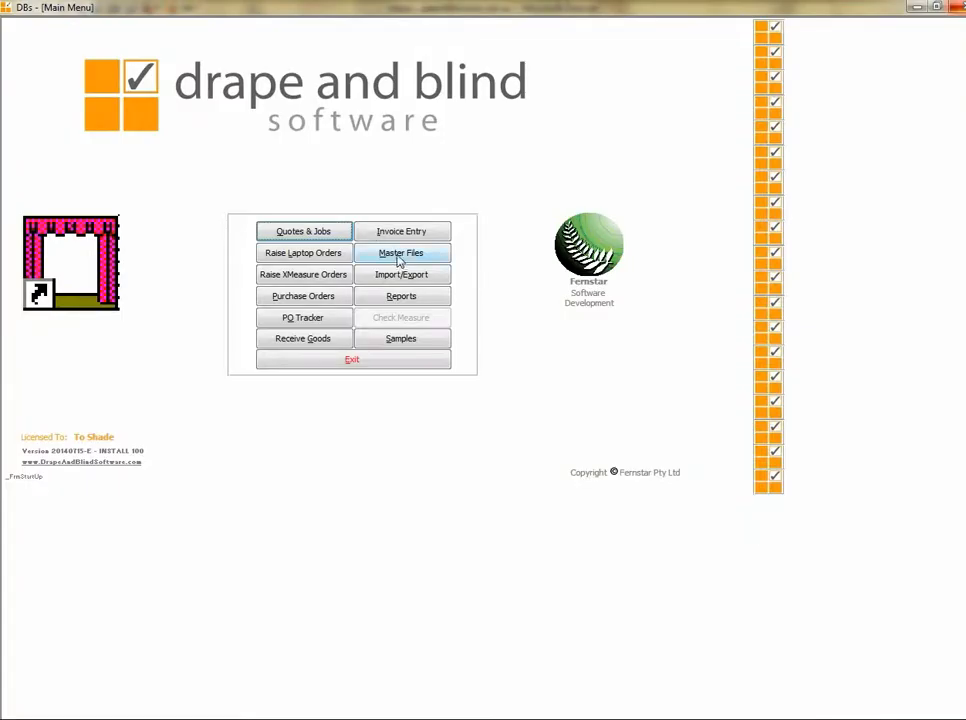
Go to Master Files > File Paths to show the External File Paths table.
left_click(400, 252)
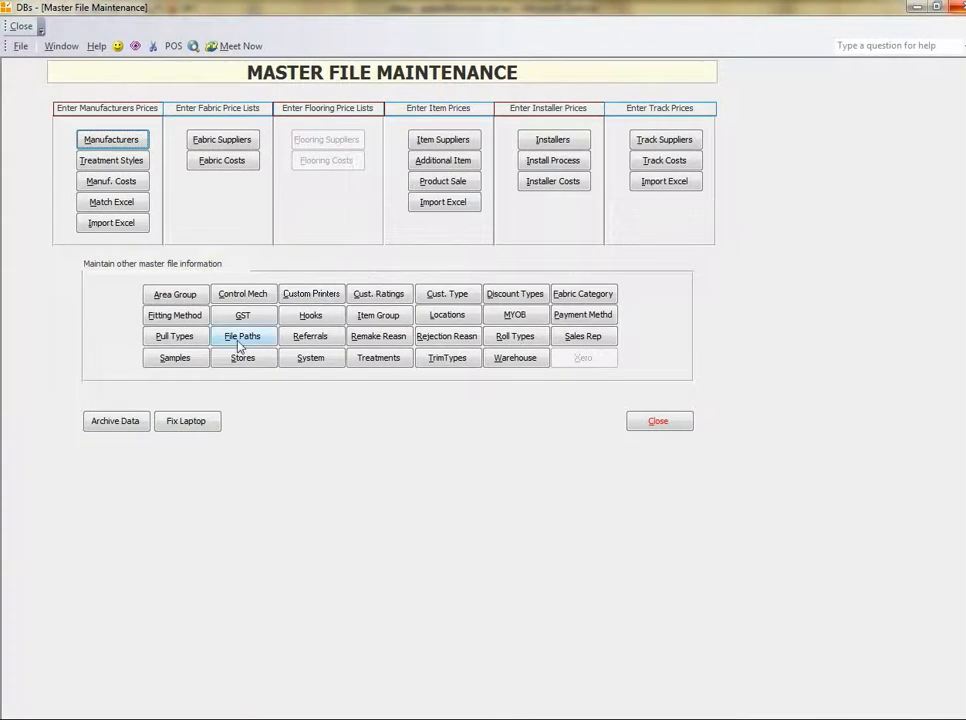
left_click(242, 336)
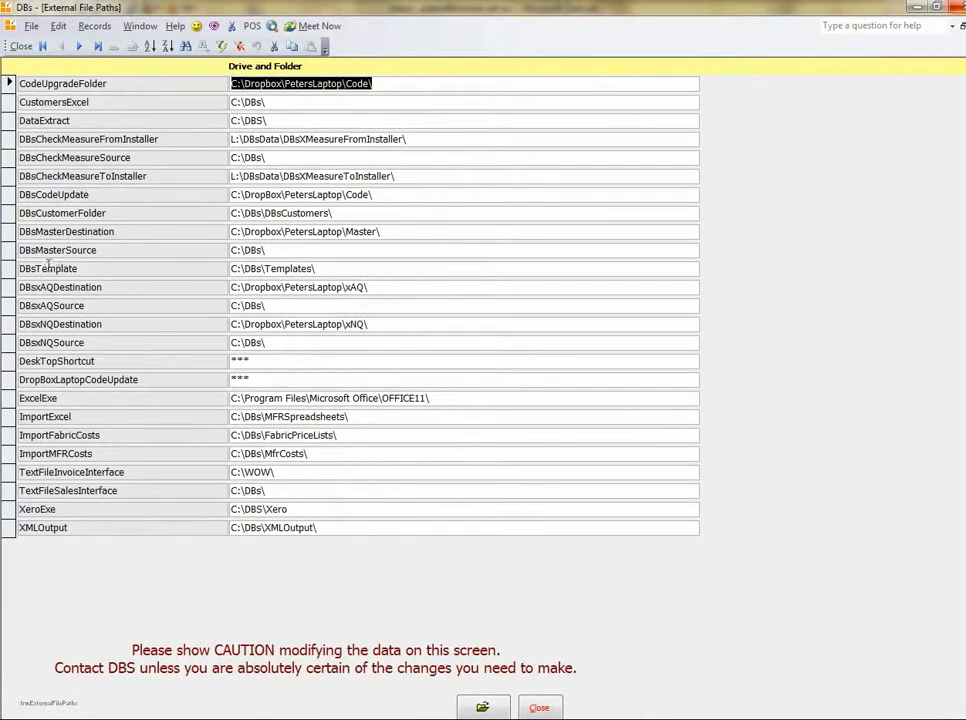